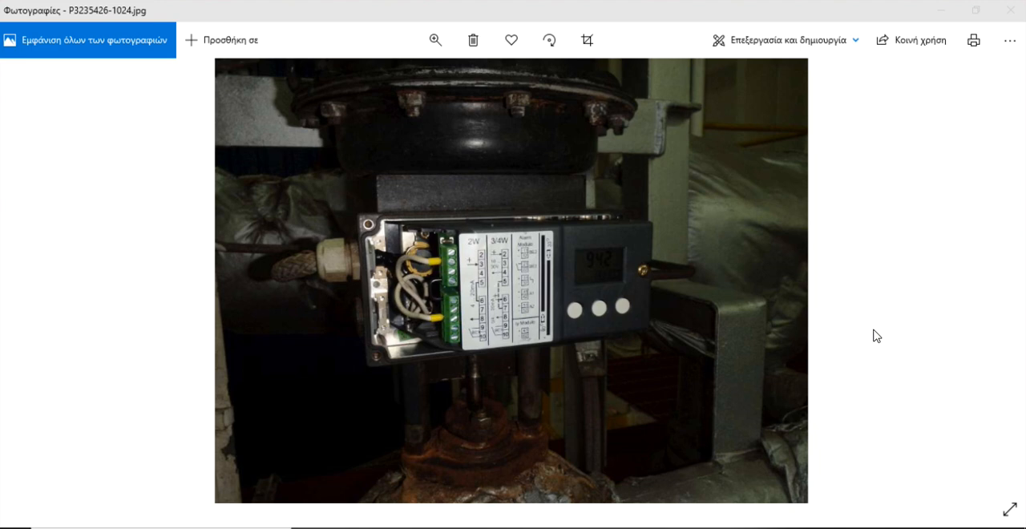
pyautogui.moveTo(584, 204)
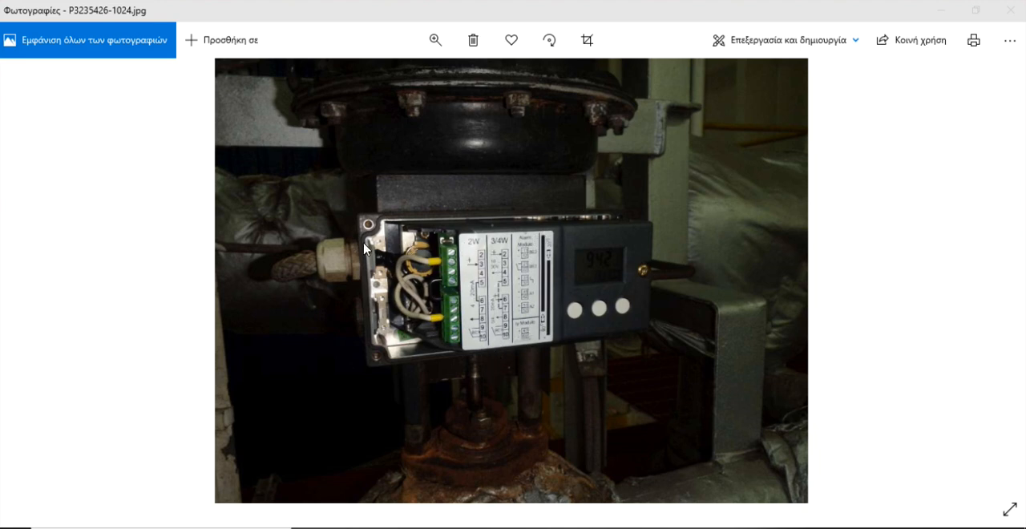
pyautogui.moveTo(625, 336)
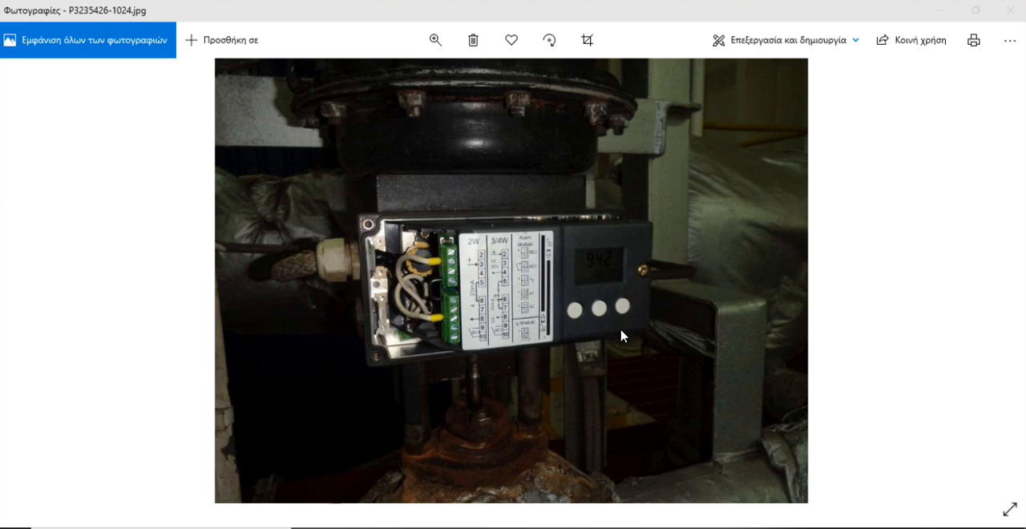
pyautogui.moveTo(708, 489)
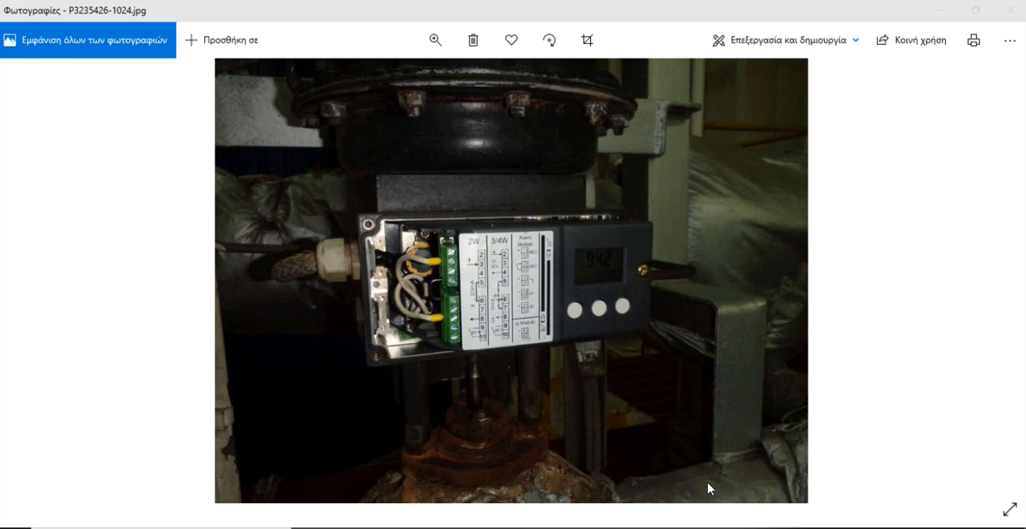
pyautogui.moveTo(817, 452)
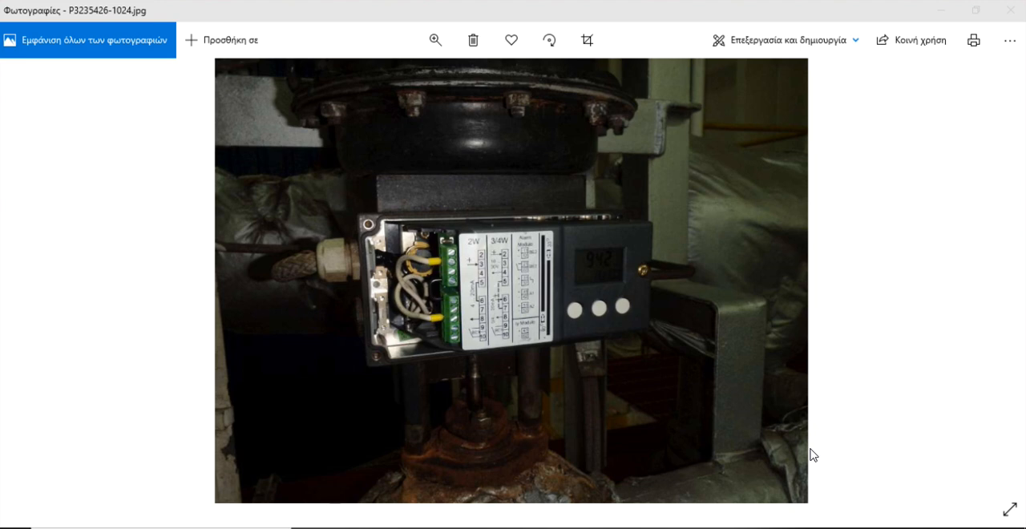
pyautogui.moveTo(816, 449)
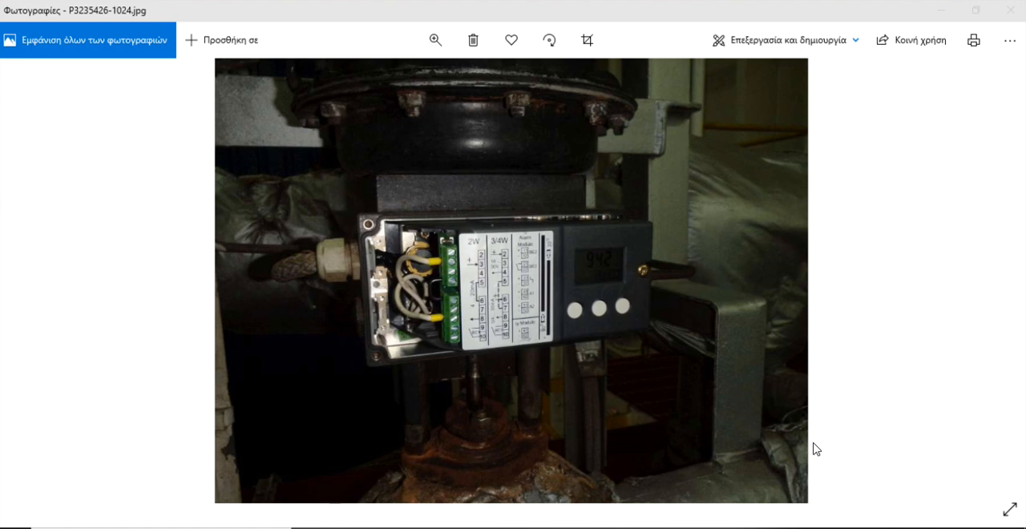
pyautogui.moveTo(815, 445)
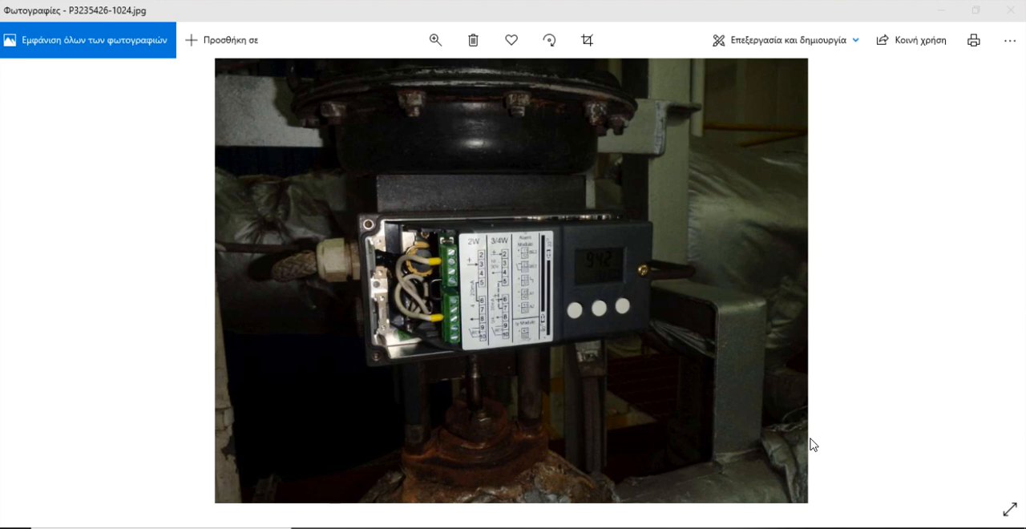
pyautogui.moveTo(617, 393)
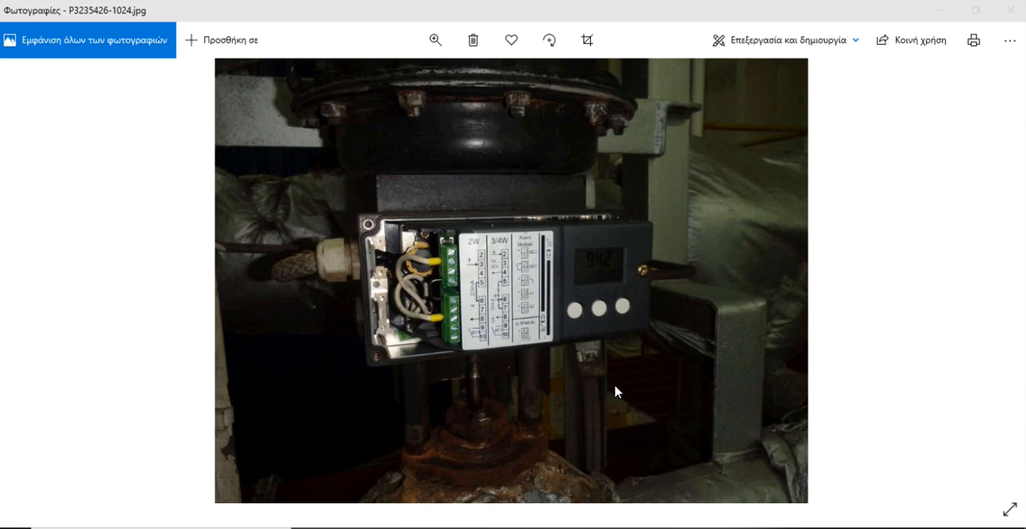
pyautogui.moveTo(479, 231)
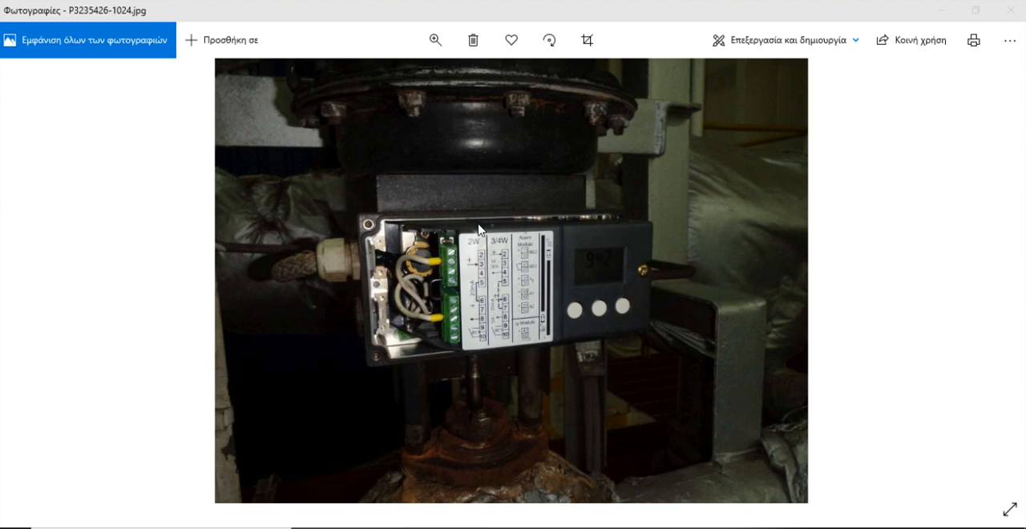
pyautogui.moveTo(627, 229)
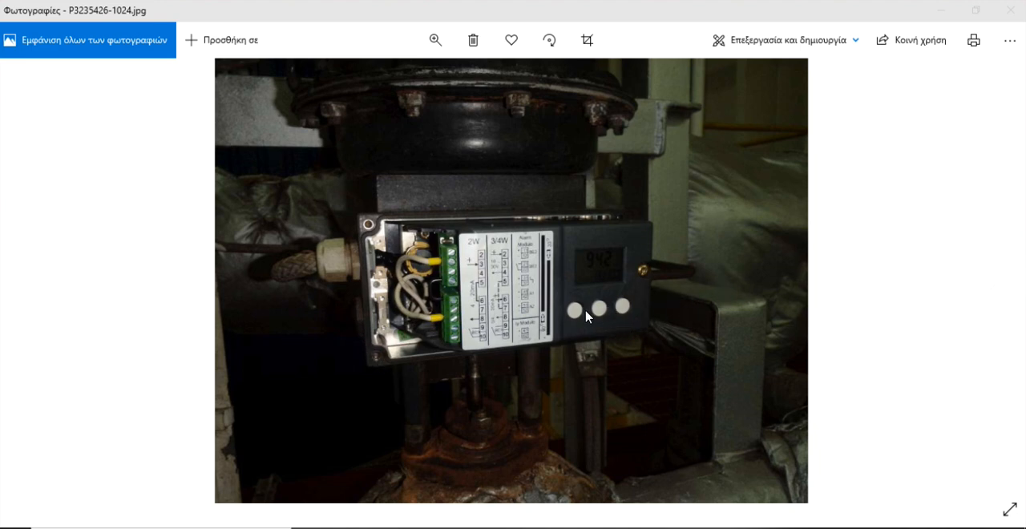
pyautogui.moveTo(986, 303)
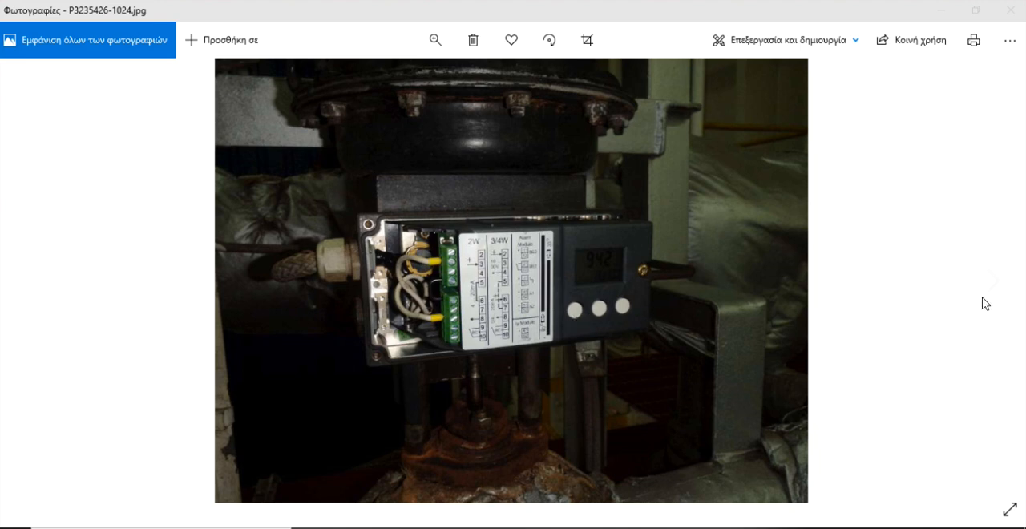
pyautogui.moveTo(580, 321)
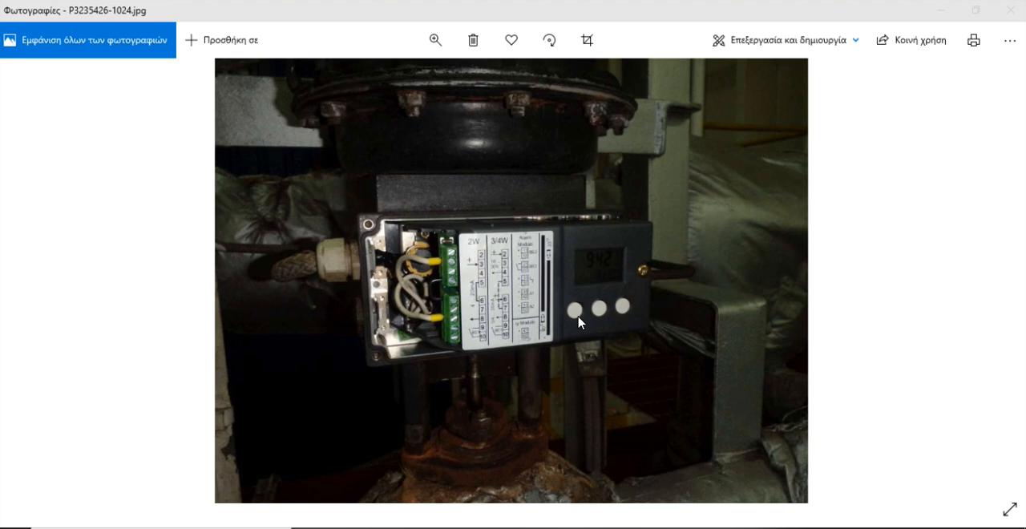
pyautogui.moveTo(585, 322)
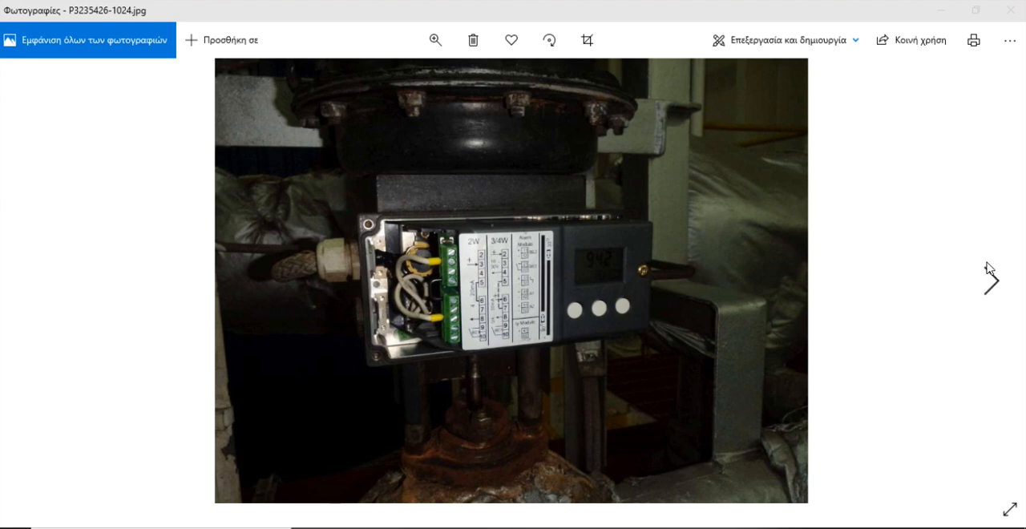
pyautogui.moveTo(991, 280)
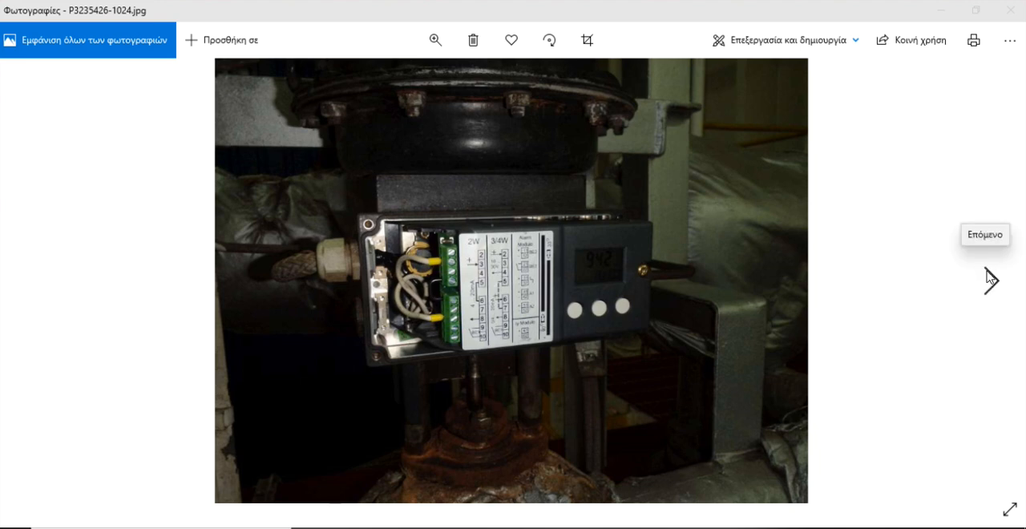
pyautogui.moveTo(987, 279)
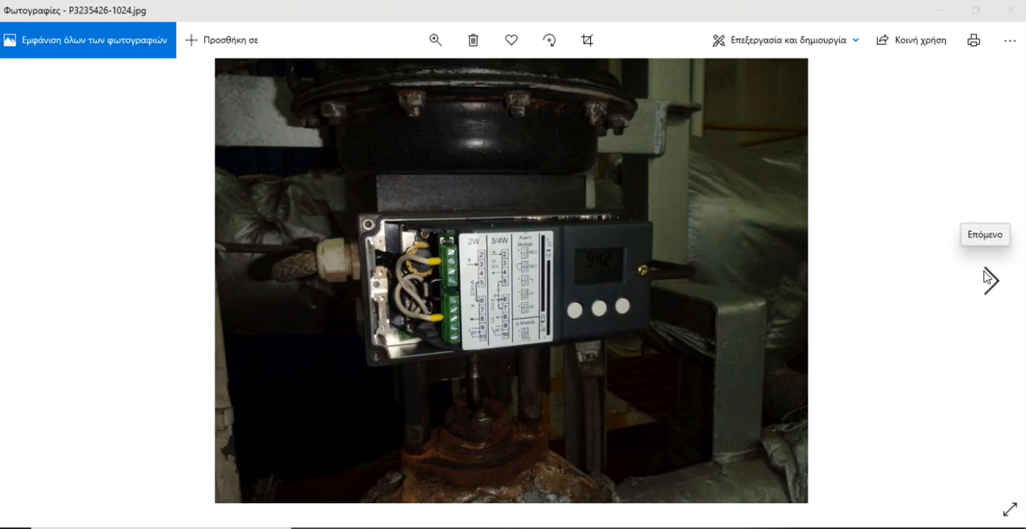
pyautogui.moveTo(989, 280)
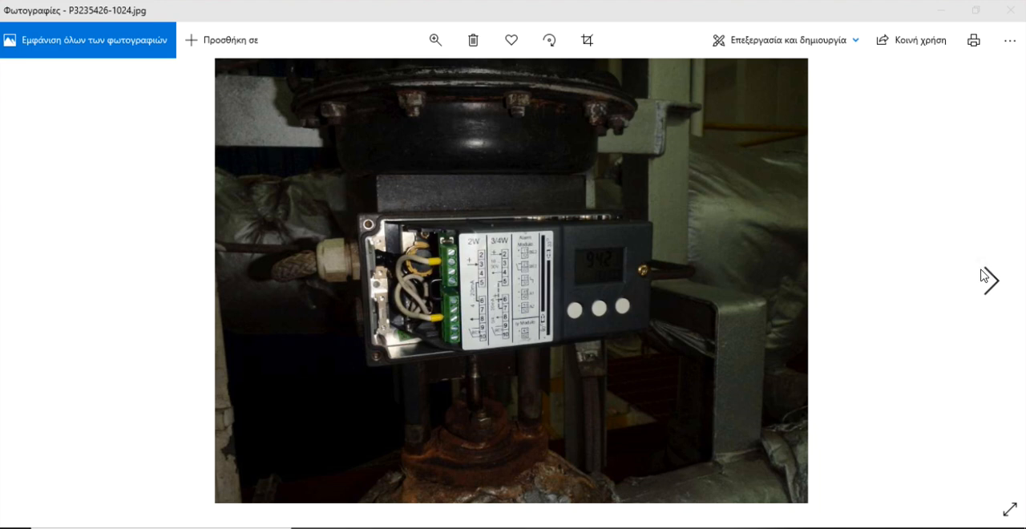
pyautogui.moveTo(984, 275)
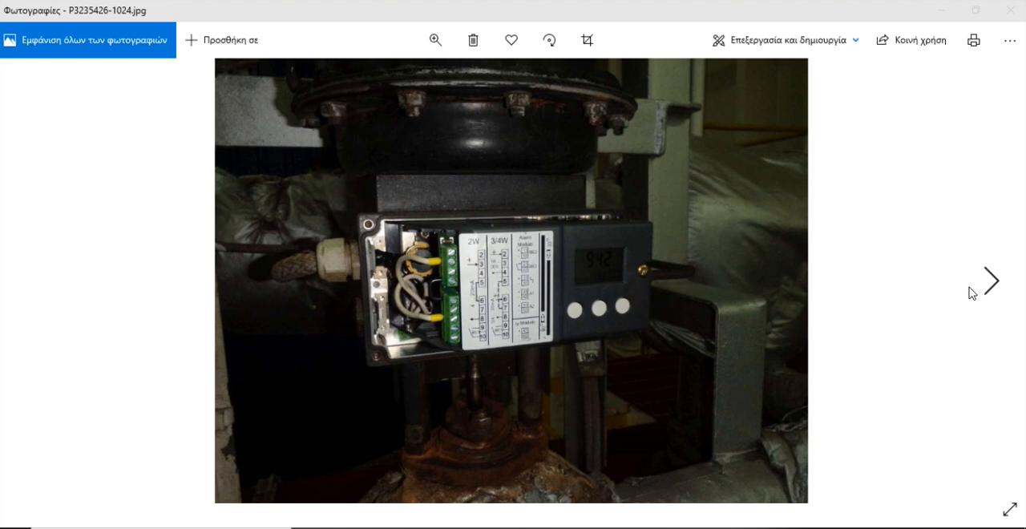
pyautogui.moveTo(1004, 308)
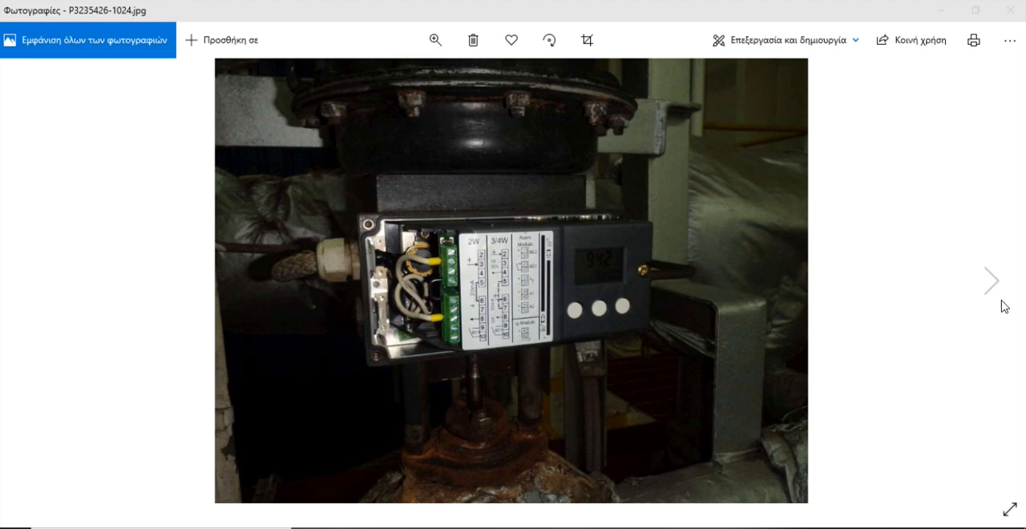
pyautogui.moveTo(990, 279)
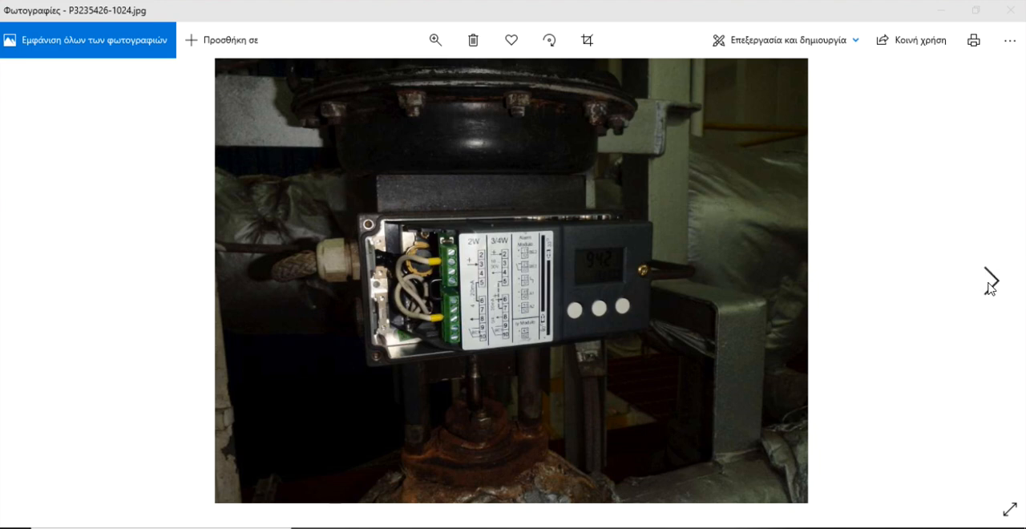
pyautogui.moveTo(990, 279)
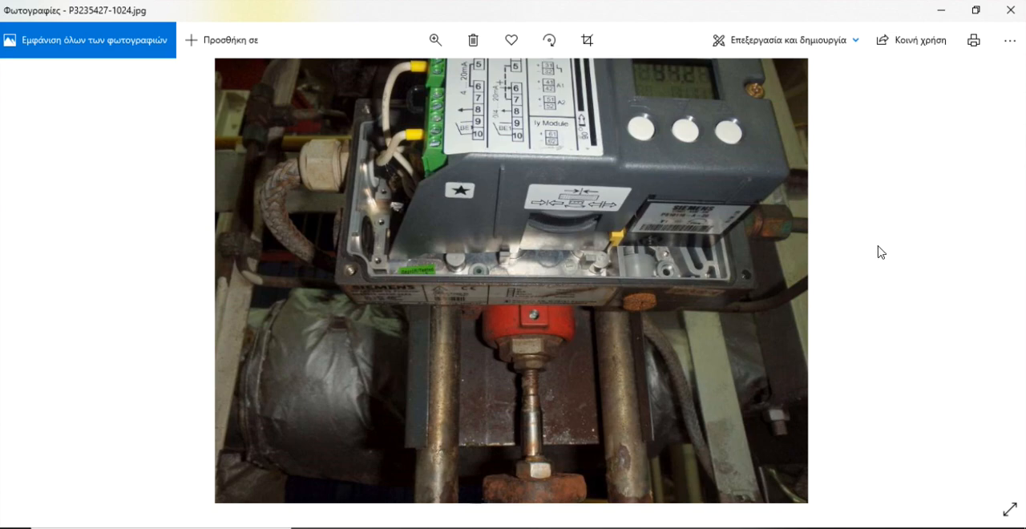
pyautogui.moveTo(559, 237)
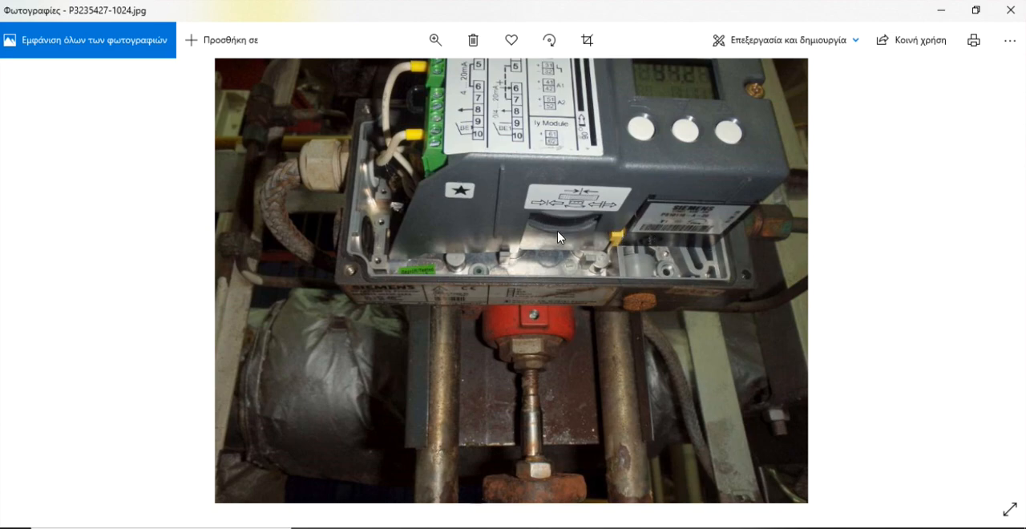
pyautogui.moveTo(702, 242)
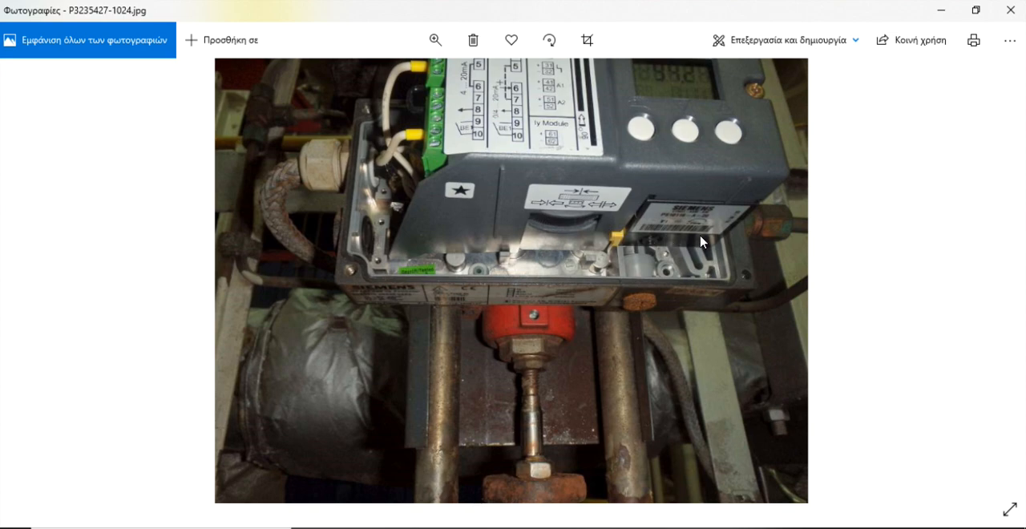
pyautogui.moveTo(994, 279)
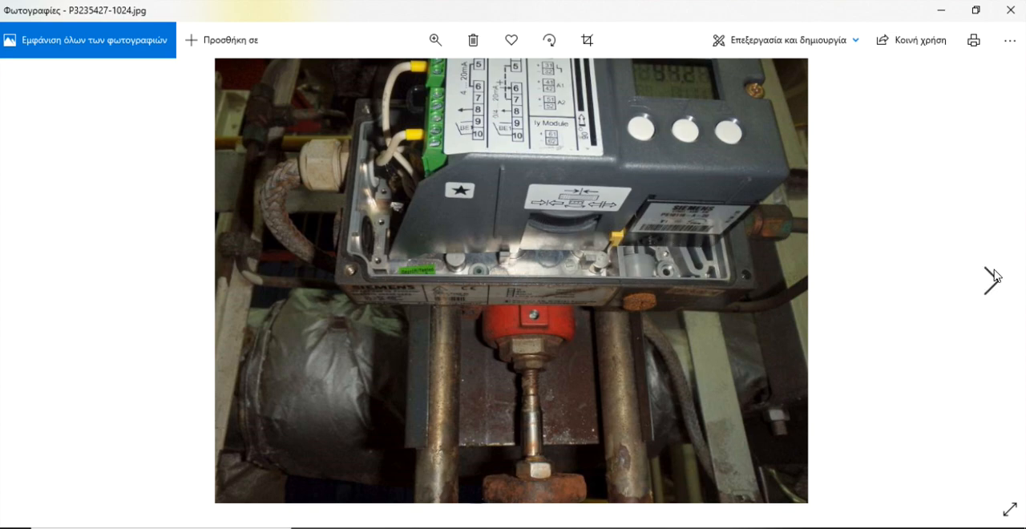
pyautogui.moveTo(990, 280)
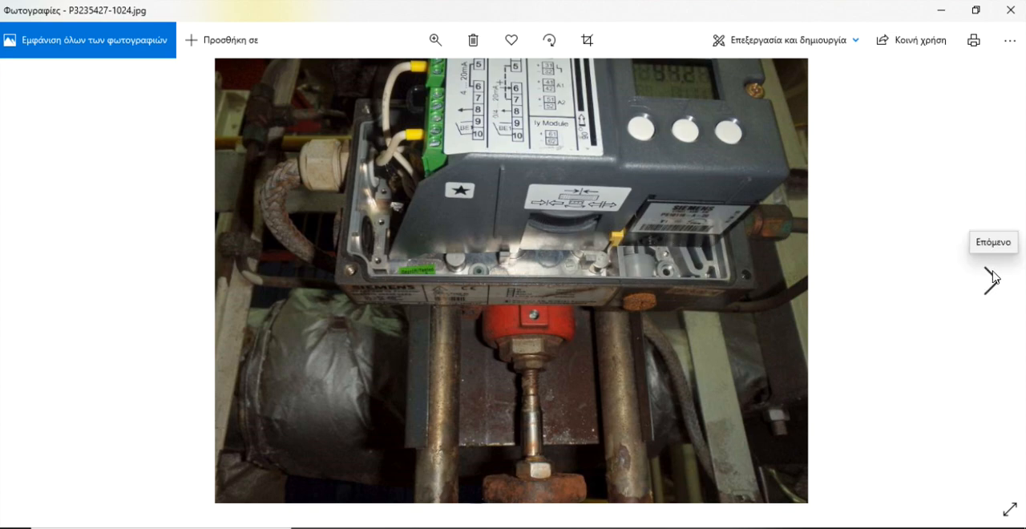
# - Advance to P3235428-1024.jpg, the positioner with its lit display reading 94.3
pyautogui.click(991, 279)
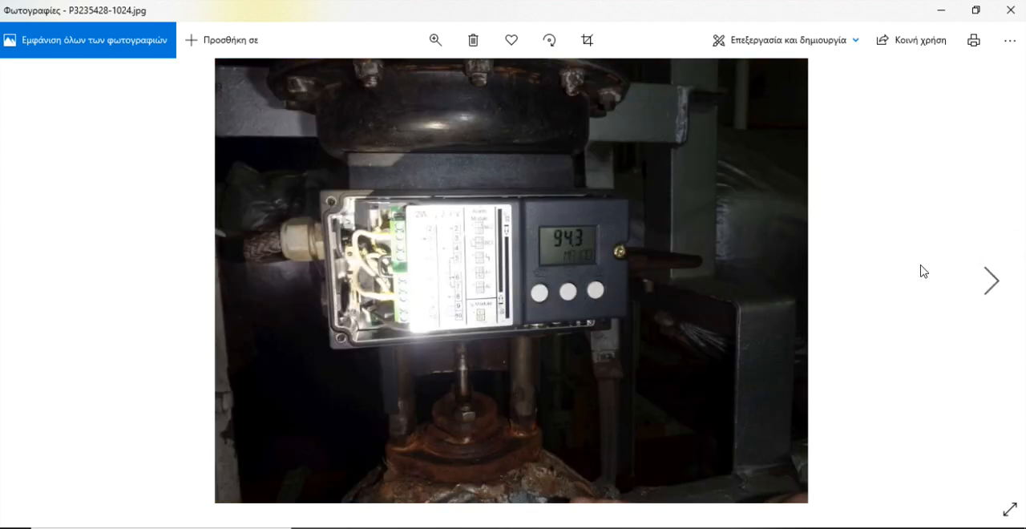
pyautogui.moveTo(583, 264)
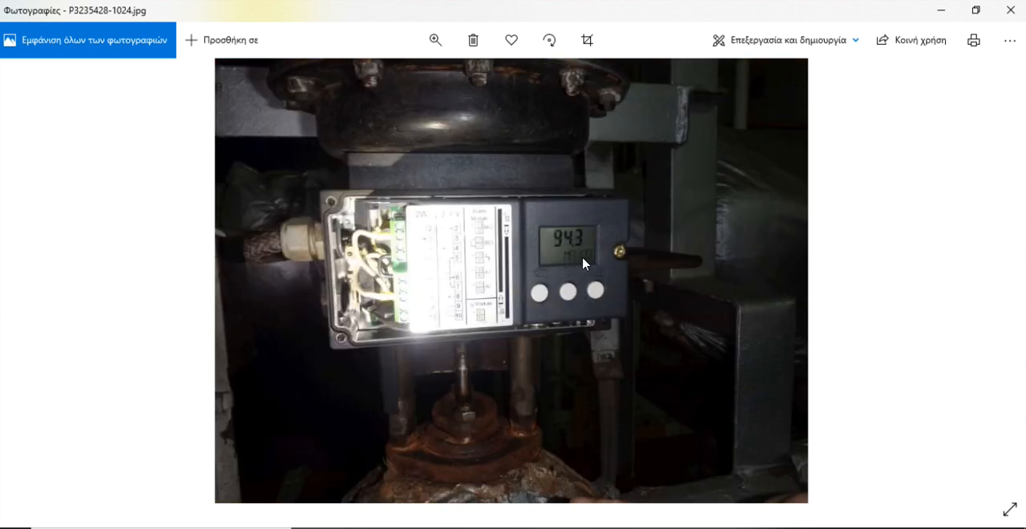
pyautogui.moveTo(583, 265)
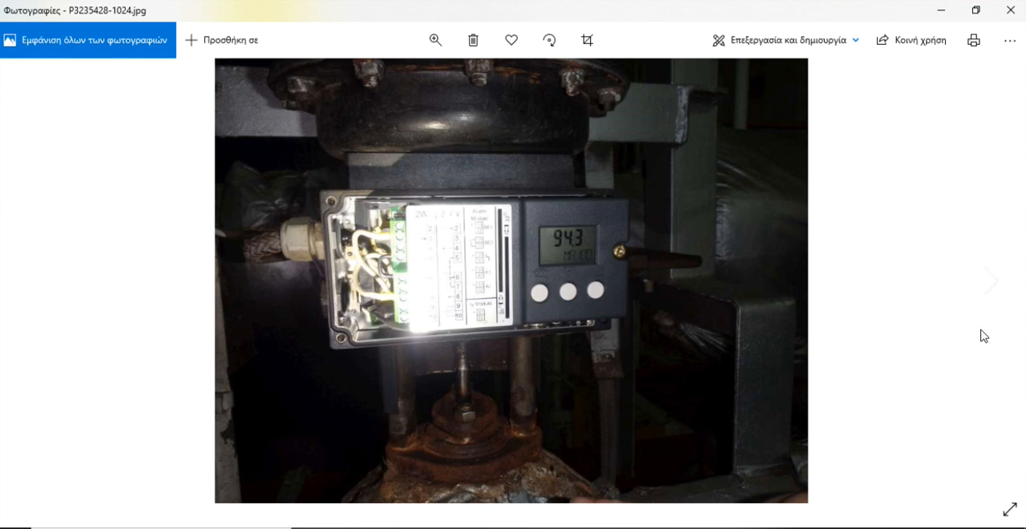
pyautogui.moveTo(590, 257)
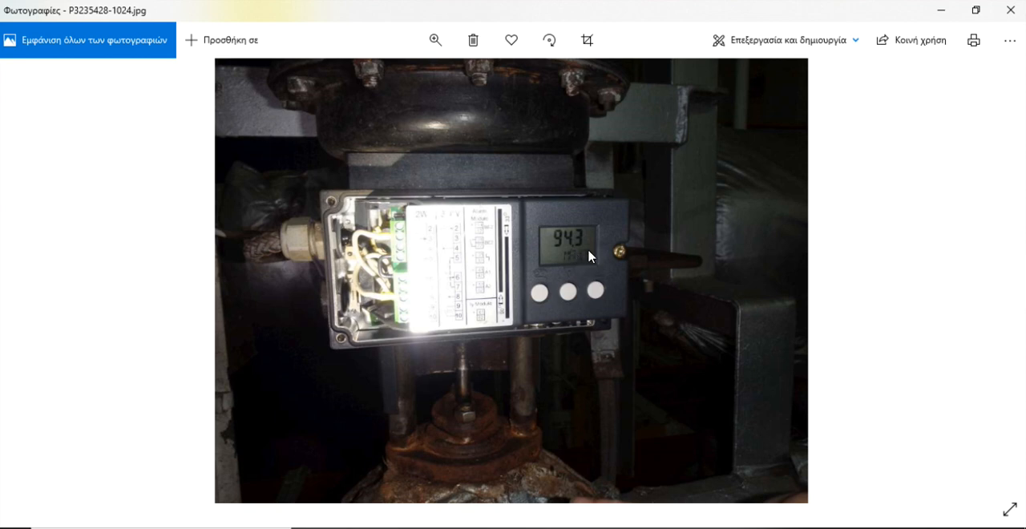
# - Step through P3235429 onward to P3235432-1024.jpg, where the display reads 20.0 at step 3
pyautogui.click(990, 279)
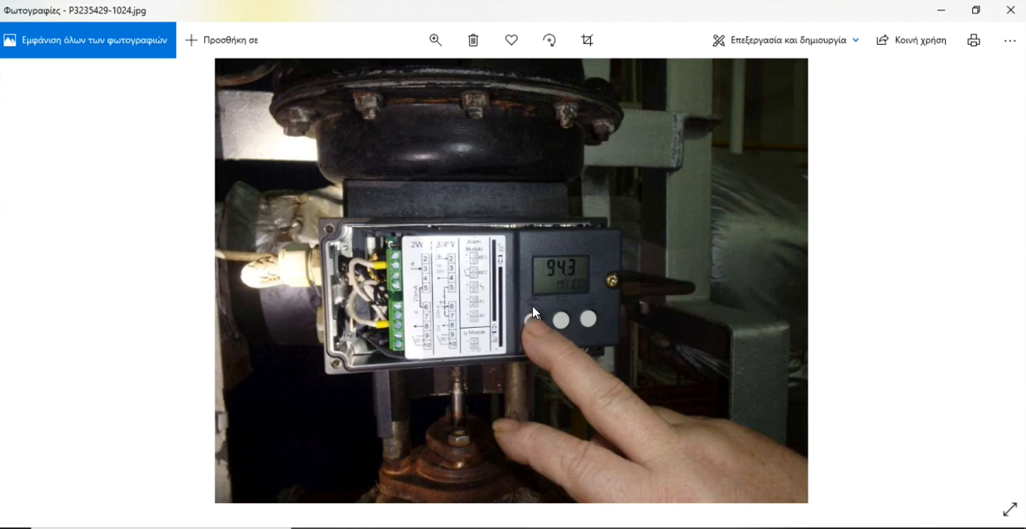
pyautogui.moveTo(536, 308)
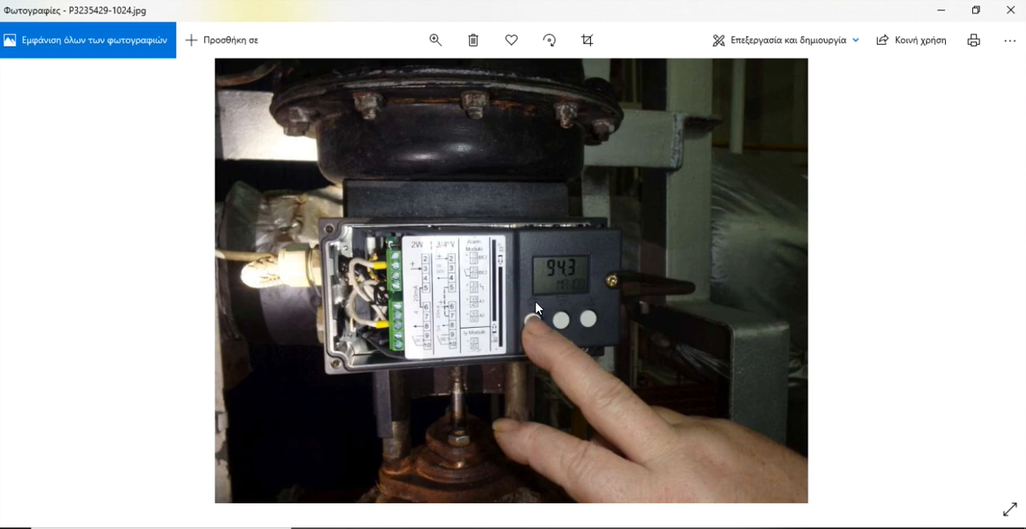
pyautogui.moveTo(568, 304)
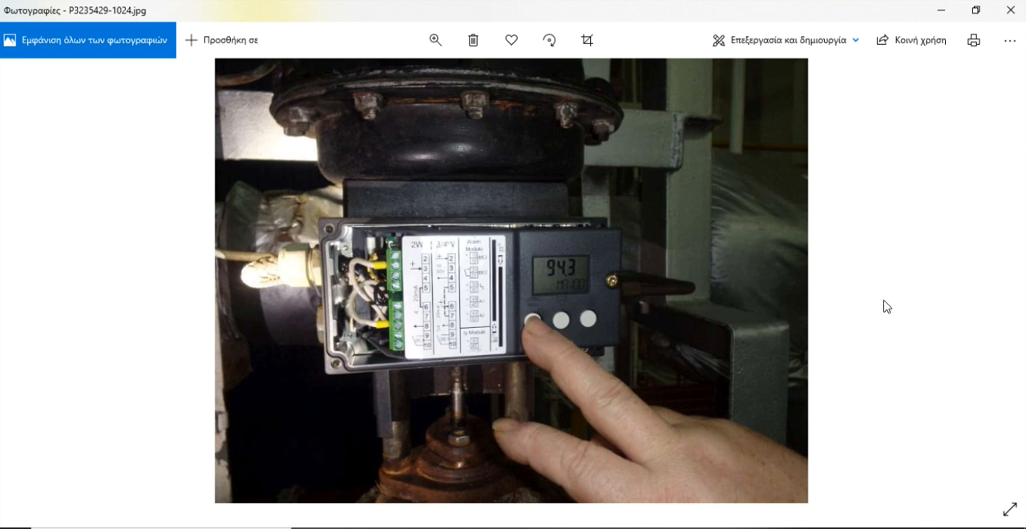
pyautogui.moveTo(994, 276)
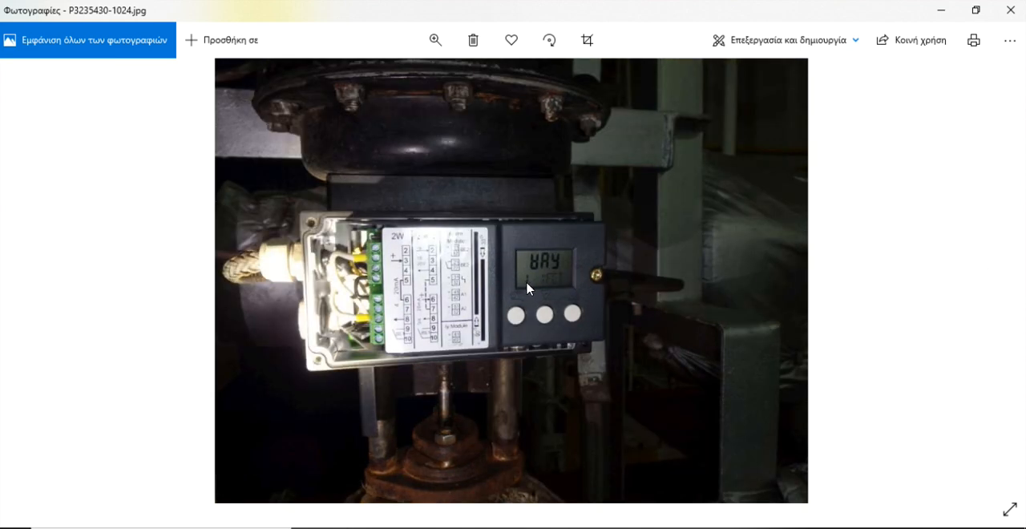
pyautogui.moveTo(991, 282)
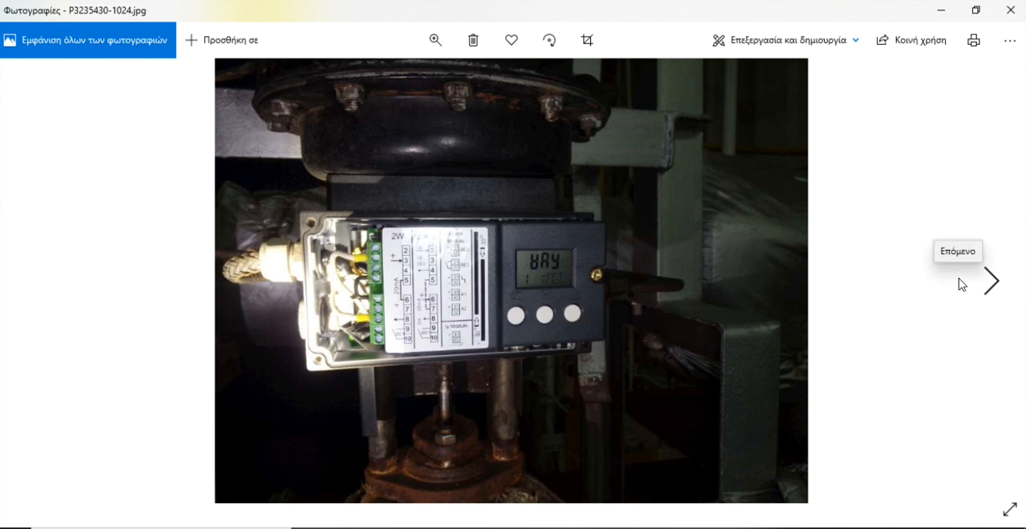
pyautogui.moveTo(987, 287)
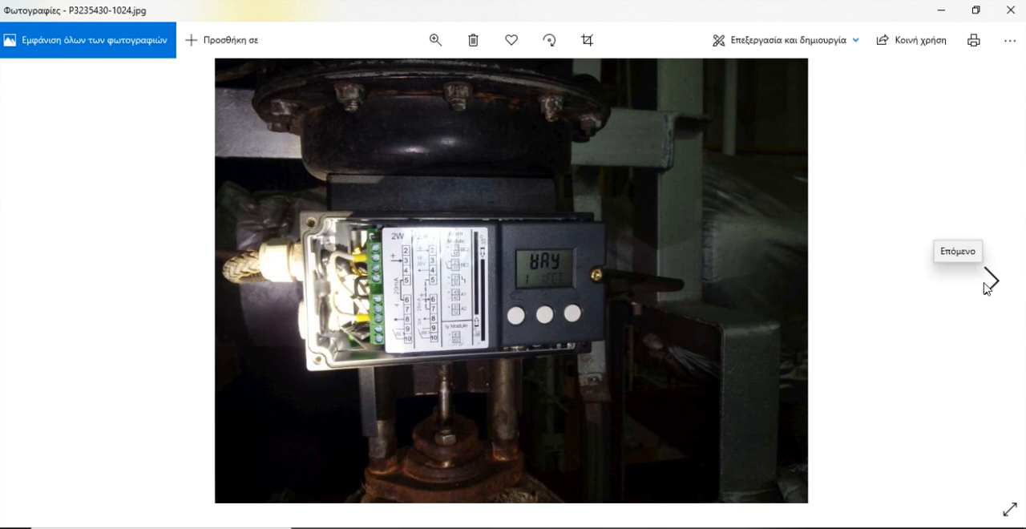
pyautogui.moveTo(987, 281)
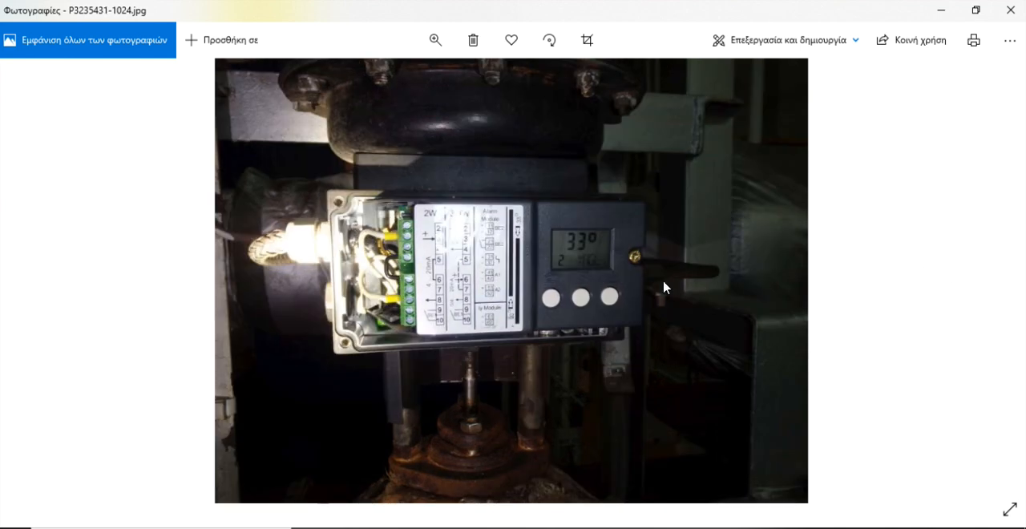
pyautogui.moveTo(551, 298)
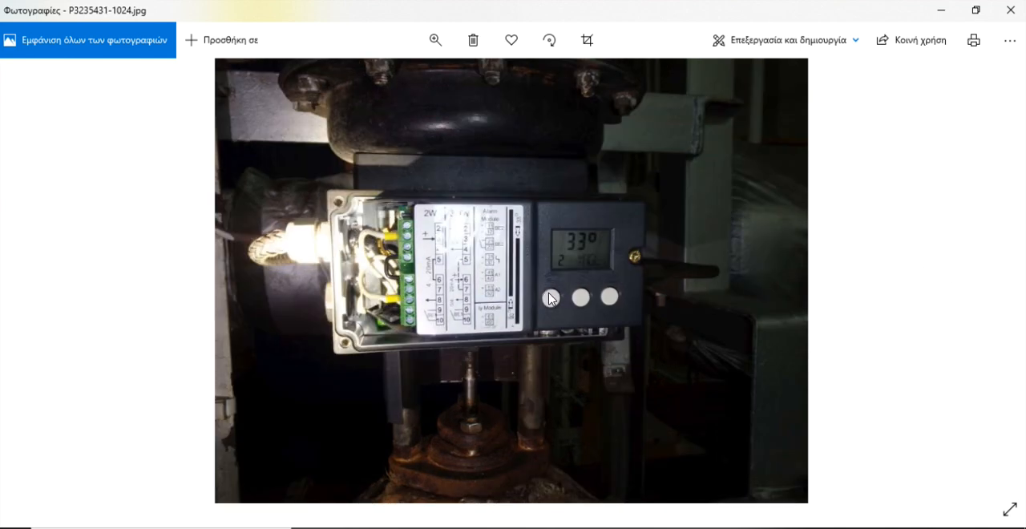
pyautogui.moveTo(580, 250)
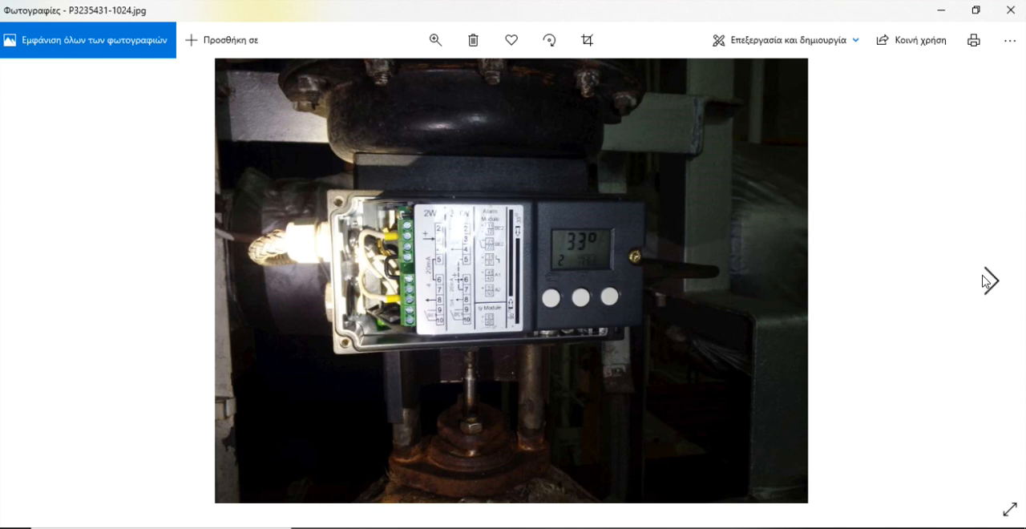
pyautogui.click(989, 280)
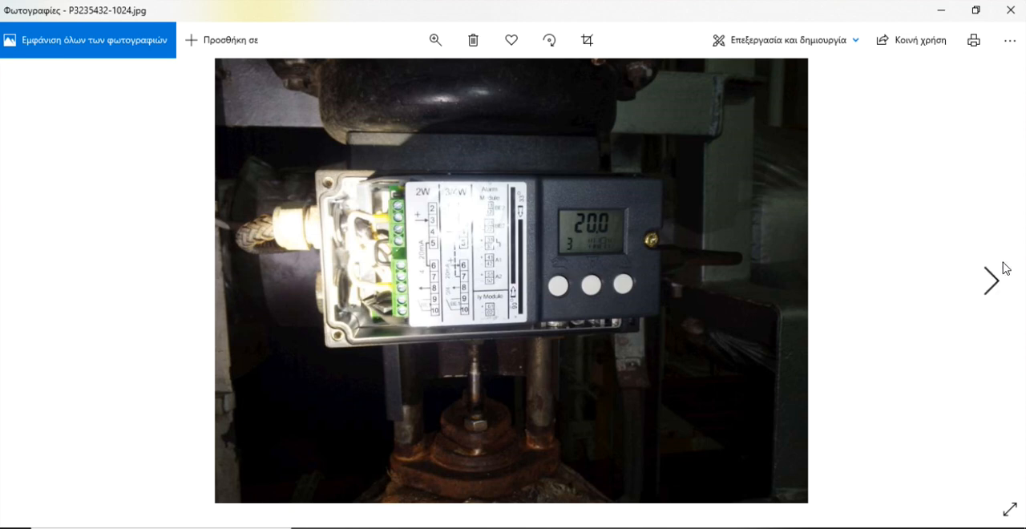
# - Step through P3235433 and P3235434 to P3235435-1024.jpg, a finger on the right button with the display at 21.0
pyautogui.click(990, 279)
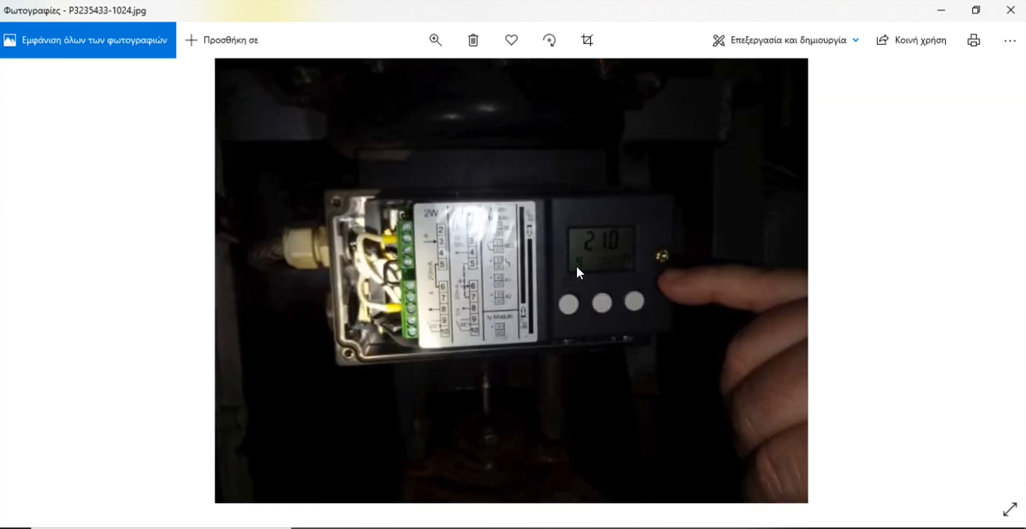
pyautogui.moveTo(607, 269)
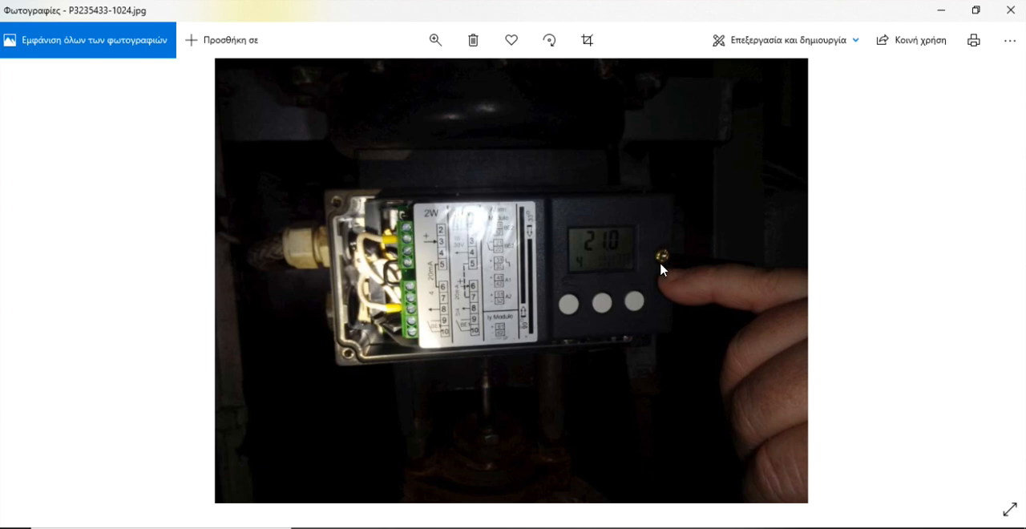
pyautogui.click(994, 279)
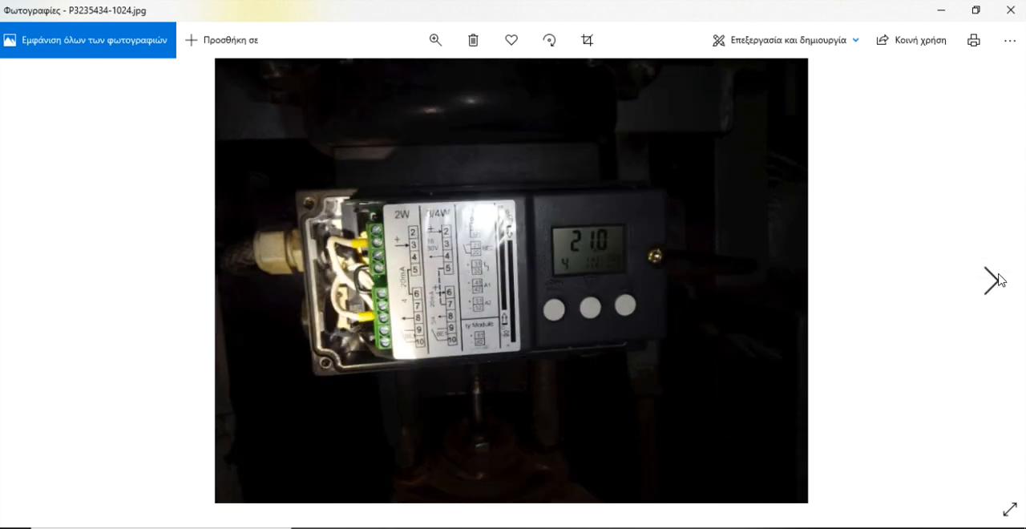
pyautogui.click(994, 280)
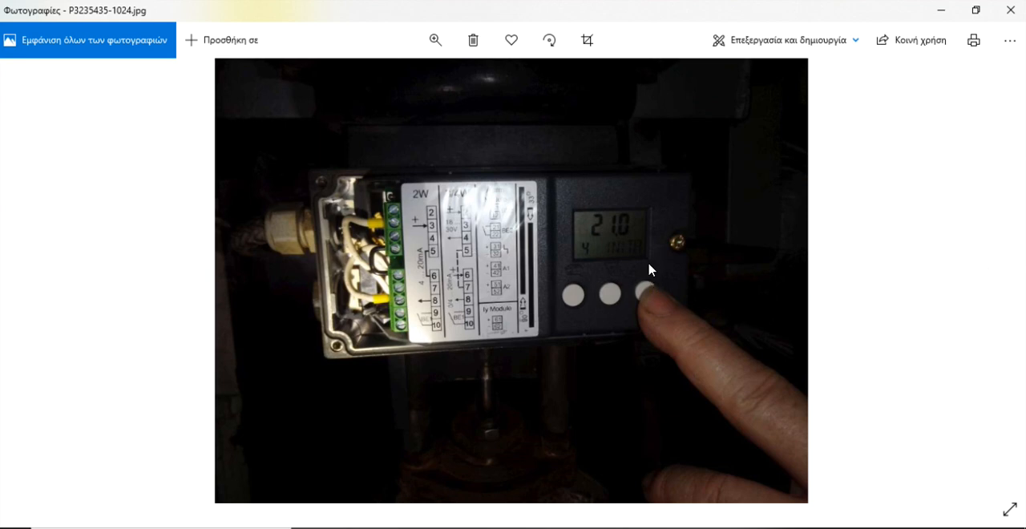
pyautogui.moveTo(914, 278)
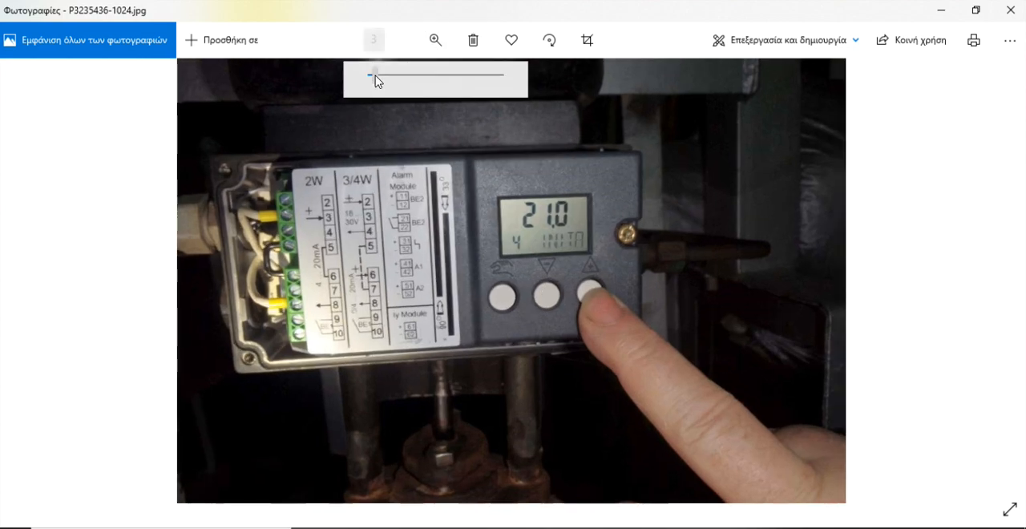
# - Zoom in on P3235436's 21.0 INITA reading, zoom back out, then move to P3235437 reading OFF
pyautogui.moveTo(375, 74); pyautogui.dragTo(423, 73)
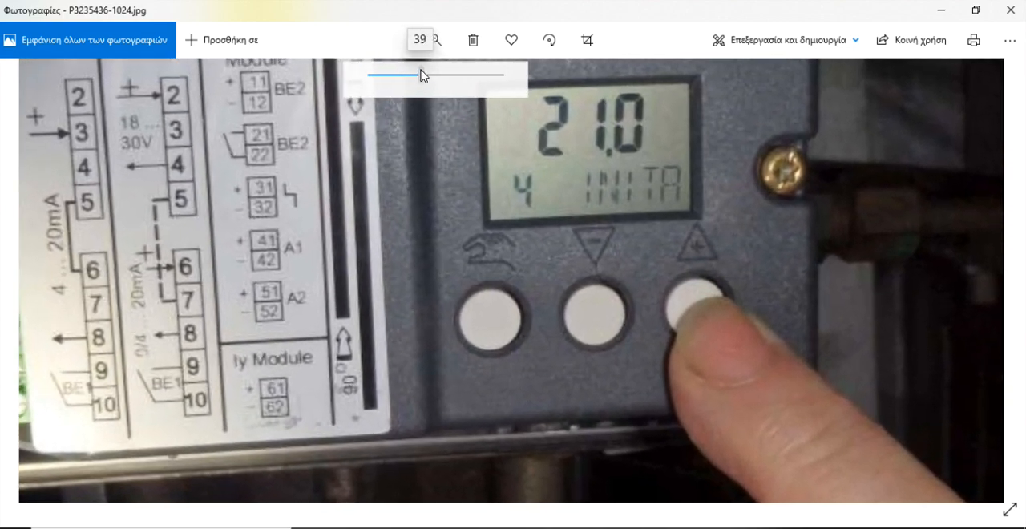
pyautogui.moveTo(416, 74); pyautogui.dragTo(369, 74)
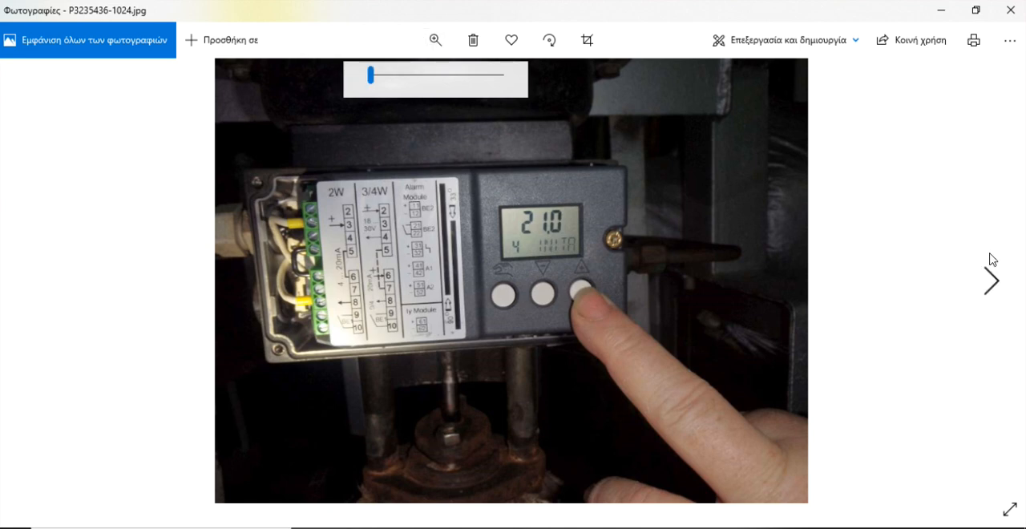
pyautogui.click(991, 281)
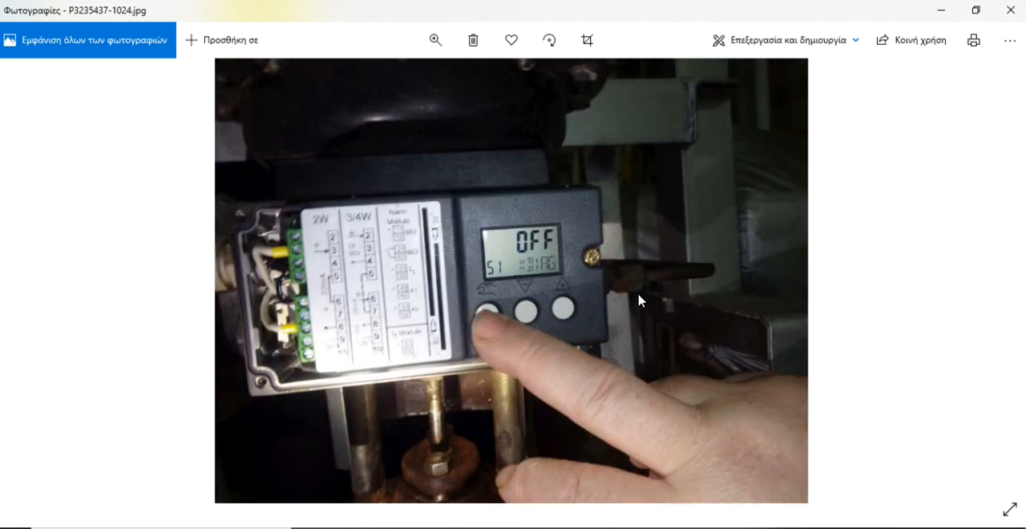
pyautogui.moveTo(632, 313)
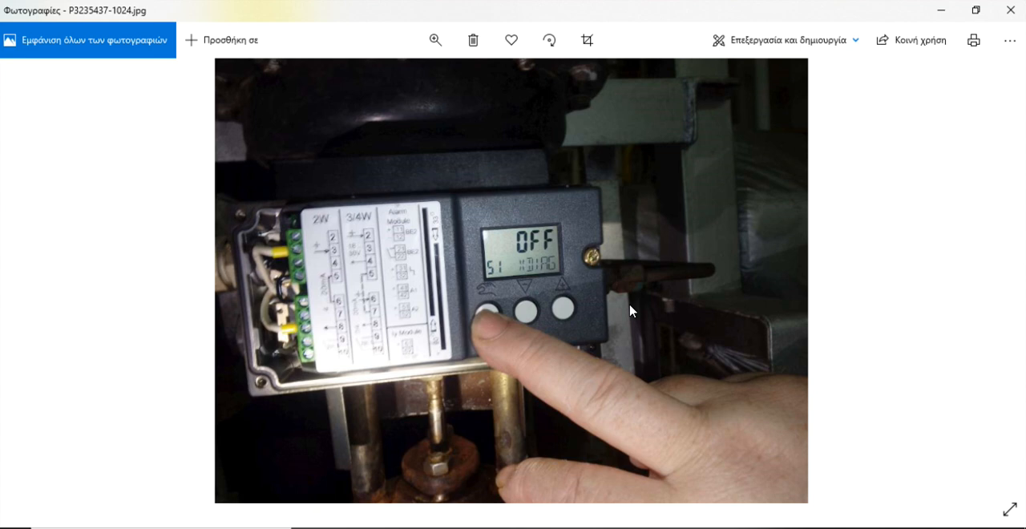
pyautogui.moveTo(490, 317)
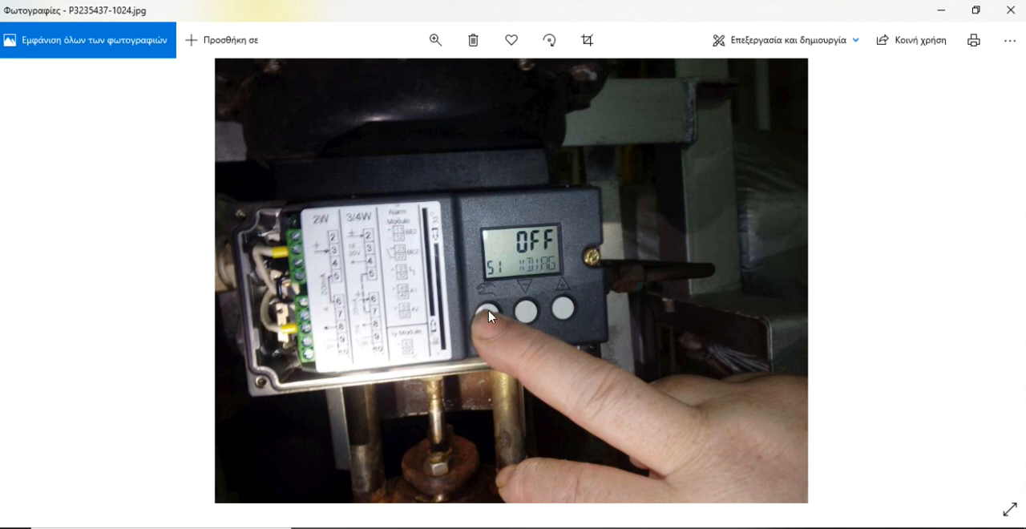
pyautogui.moveTo(1000, 299)
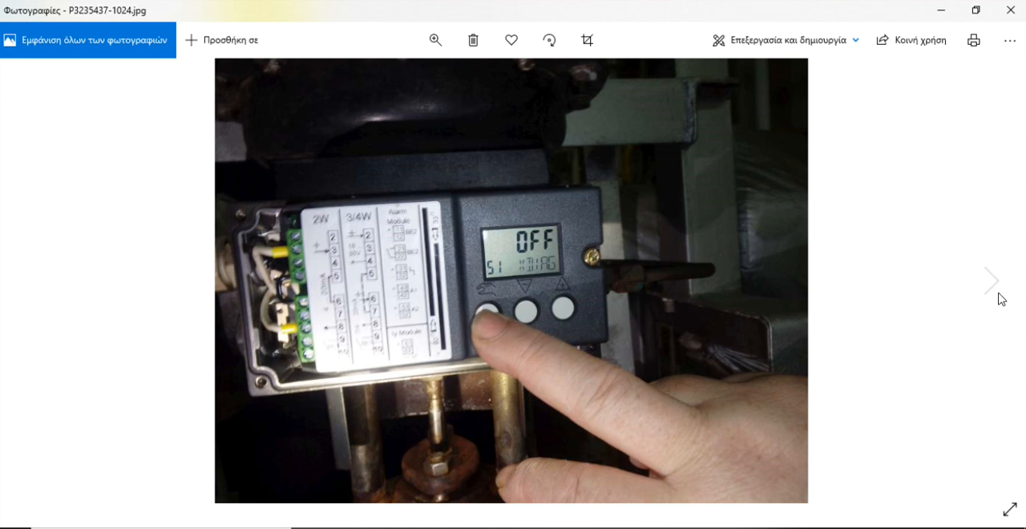
# - Step through P3235438 and P3235439 (display VAY) to P3235440-1024.jpg, where the positioner shows 91.7
pyautogui.click(991, 280)
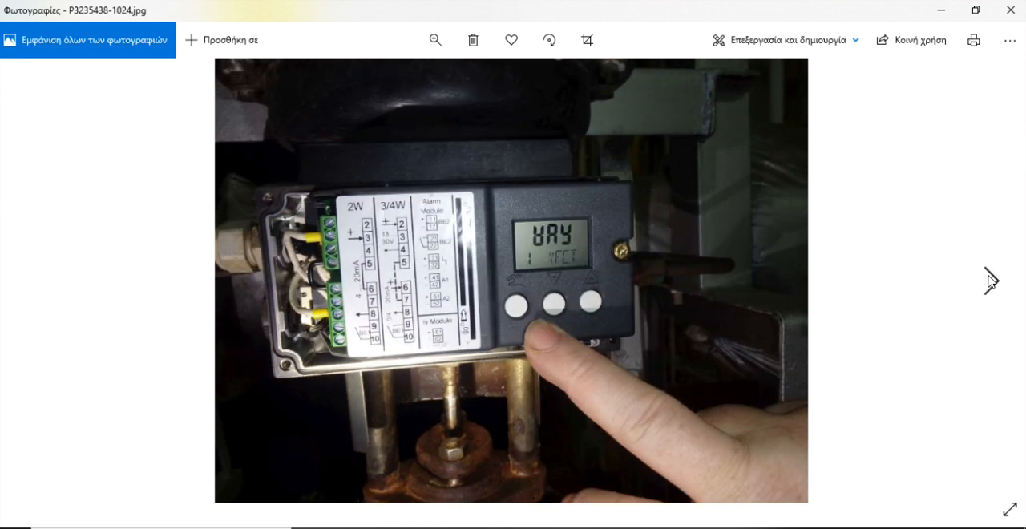
pyautogui.moveTo(975, 276)
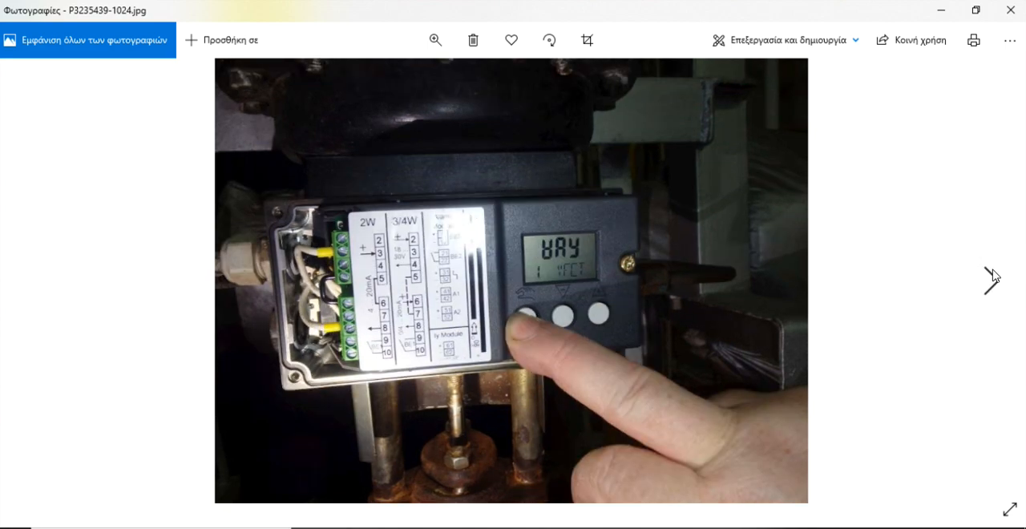
pyautogui.click(991, 282)
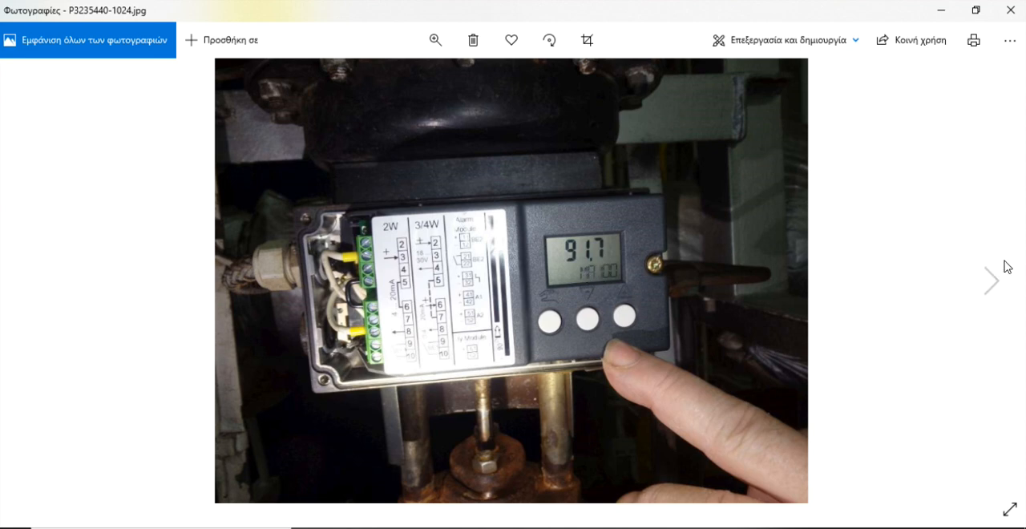
pyautogui.moveTo(897, 282)
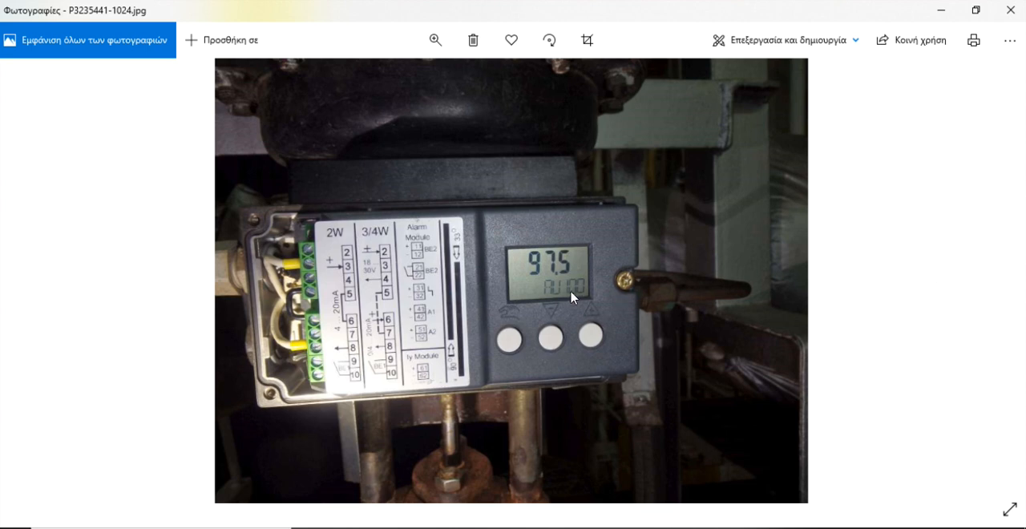
pyautogui.moveTo(603, 309)
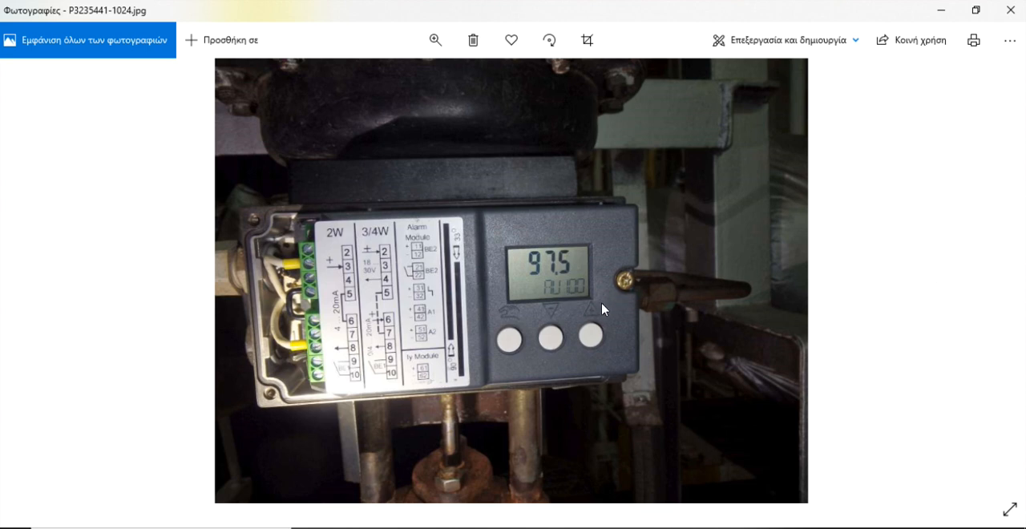
pyautogui.moveTo(793, 228)
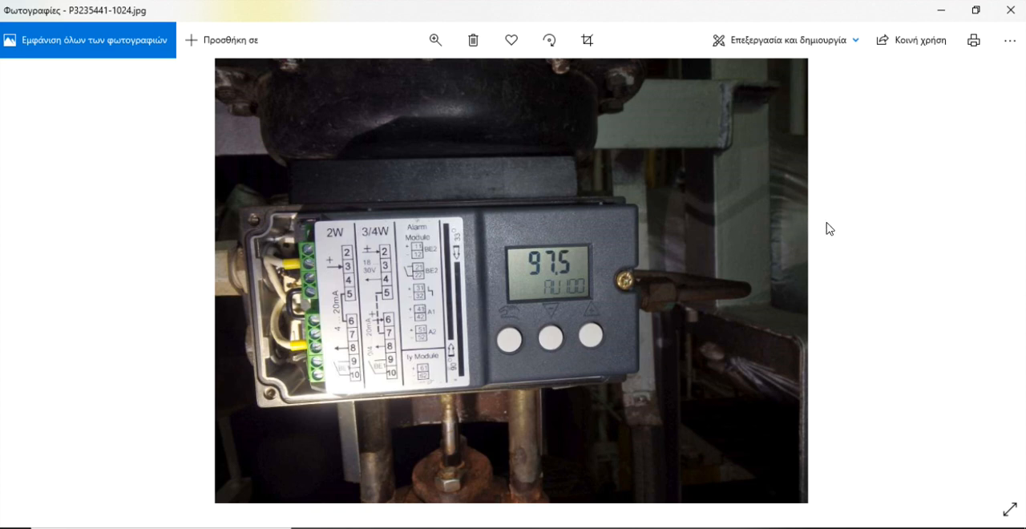
pyautogui.moveTo(833, 250)
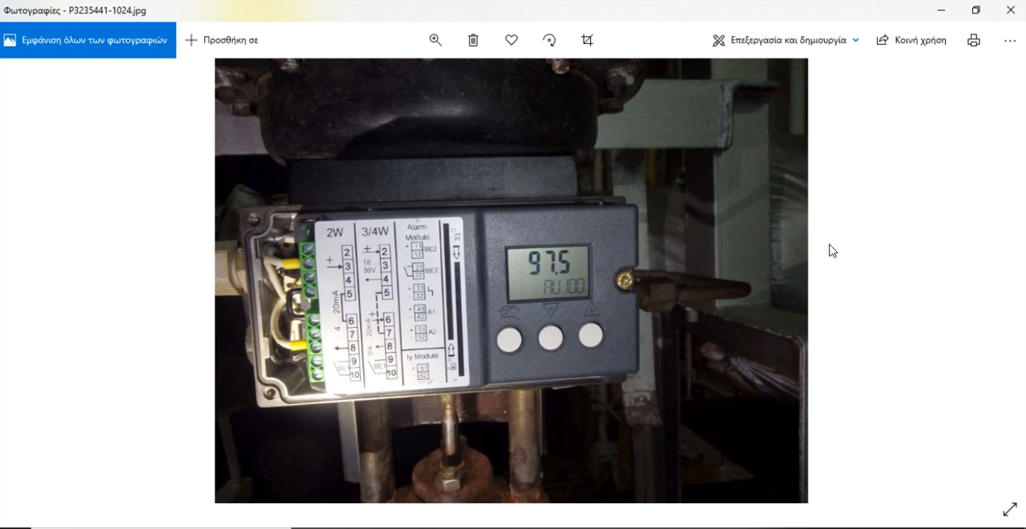
pyautogui.moveTo(827, 250)
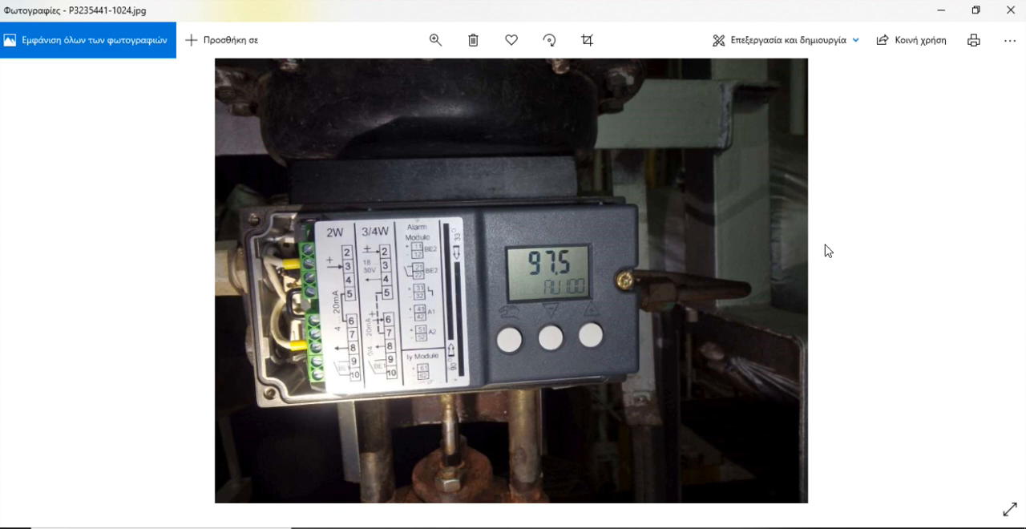
# - Move past P3235441 reading 97.5 to P3235442-1024.jpg, the close-up of the rusty valve stem coupling
pyautogui.click(990, 281)
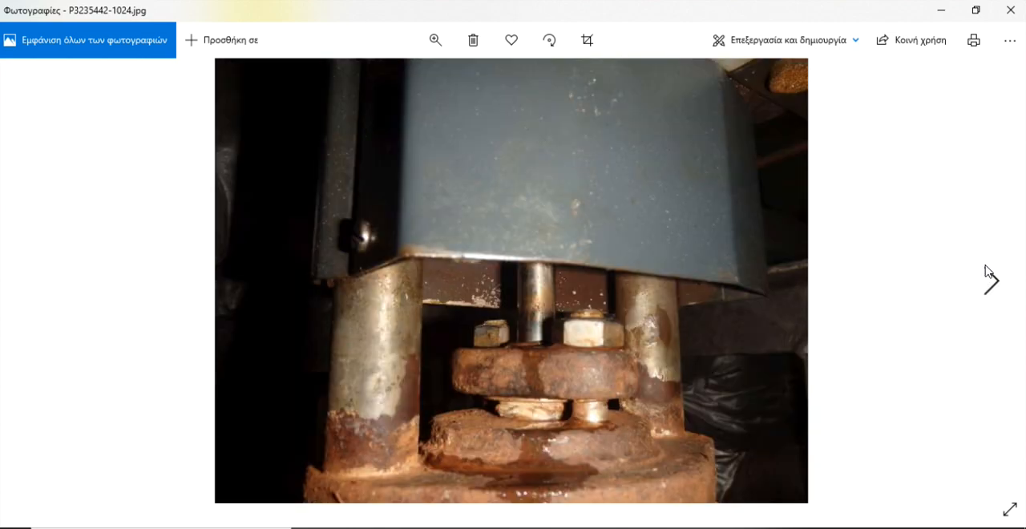
pyautogui.moveTo(988, 281)
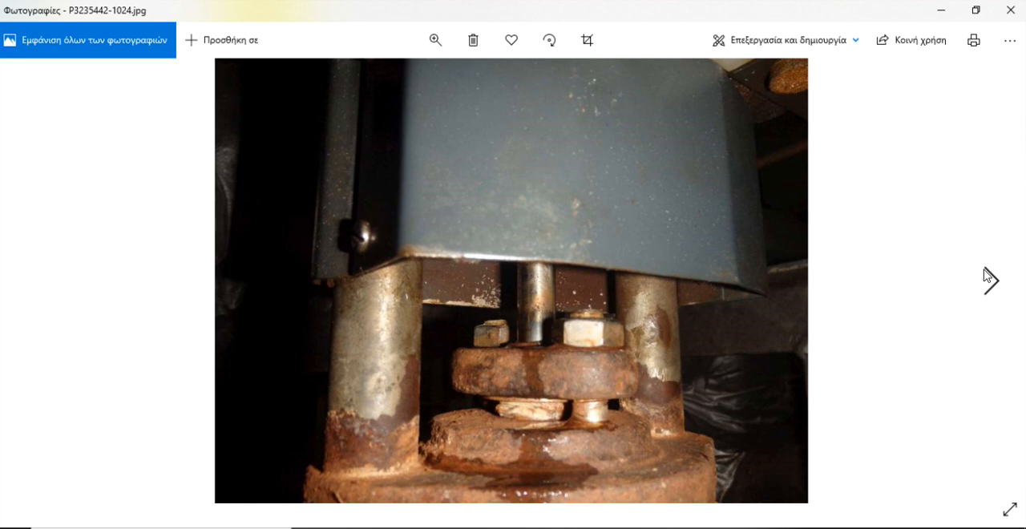
pyautogui.moveTo(990, 276)
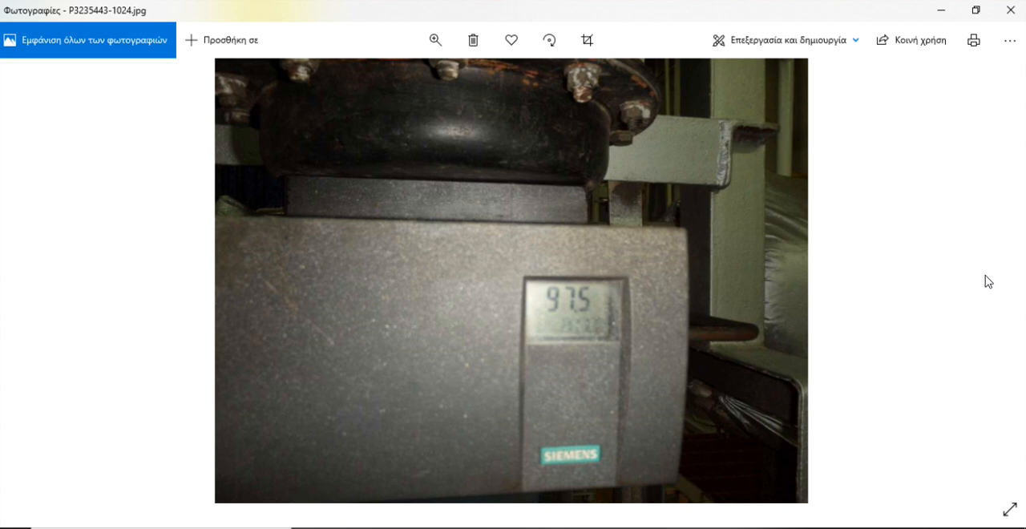
pyautogui.moveTo(974, 106)
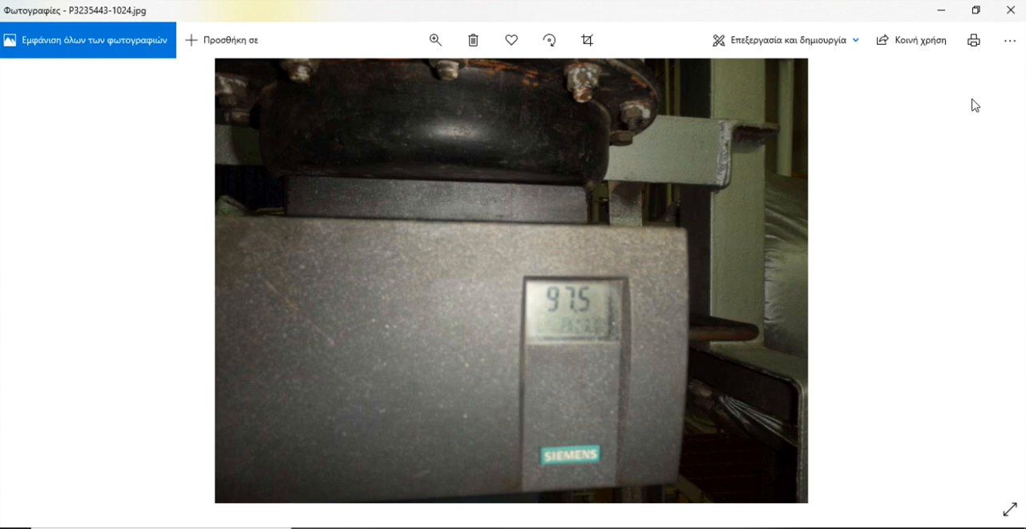